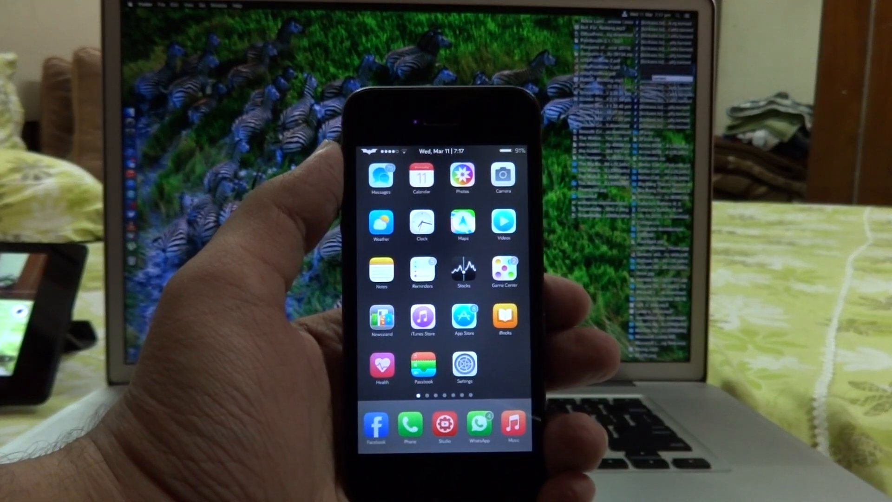
Step: Launch WhatsApp on the iPhone from the dock and show the Chats list
scroll("left", 3)
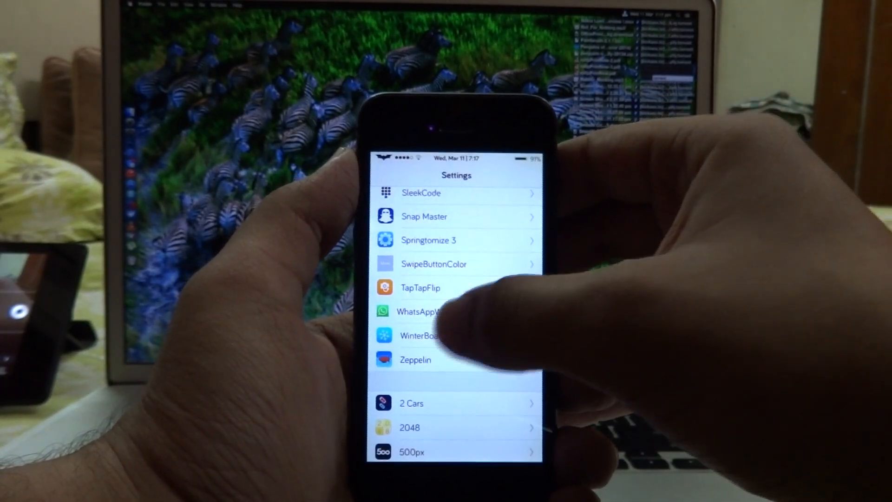
left_click(418, 312)
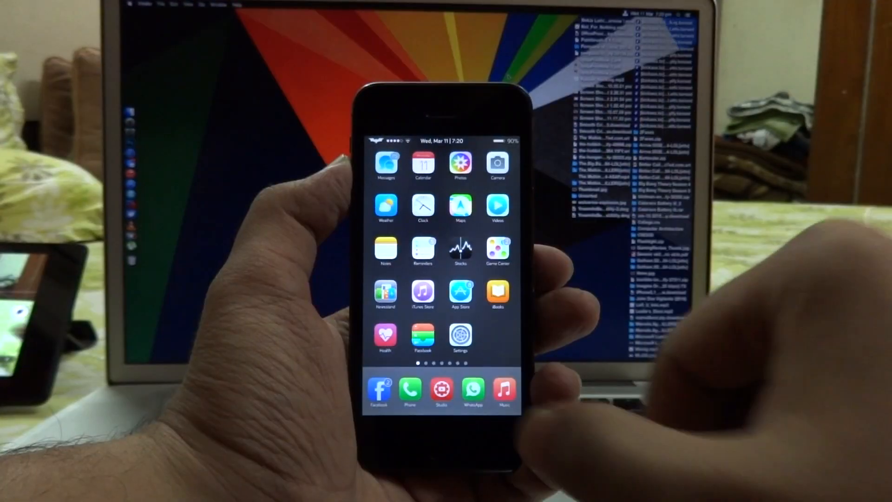
left_click(473, 390)
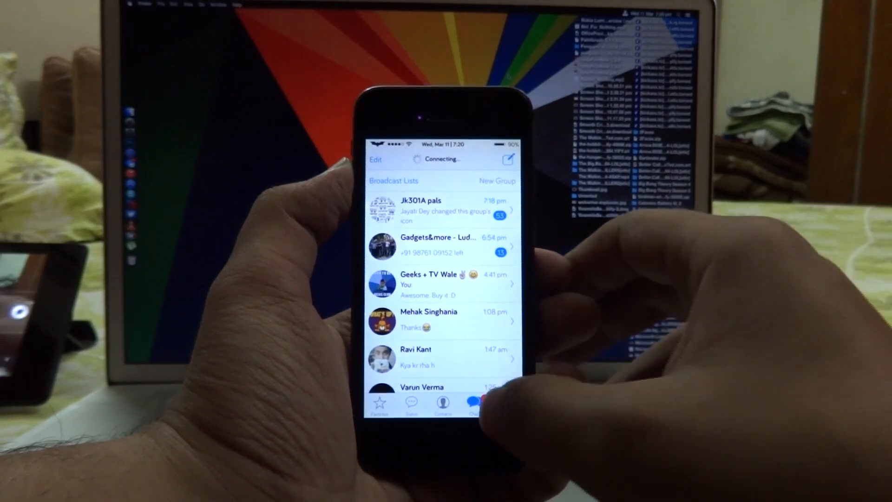
left_click(504, 404)
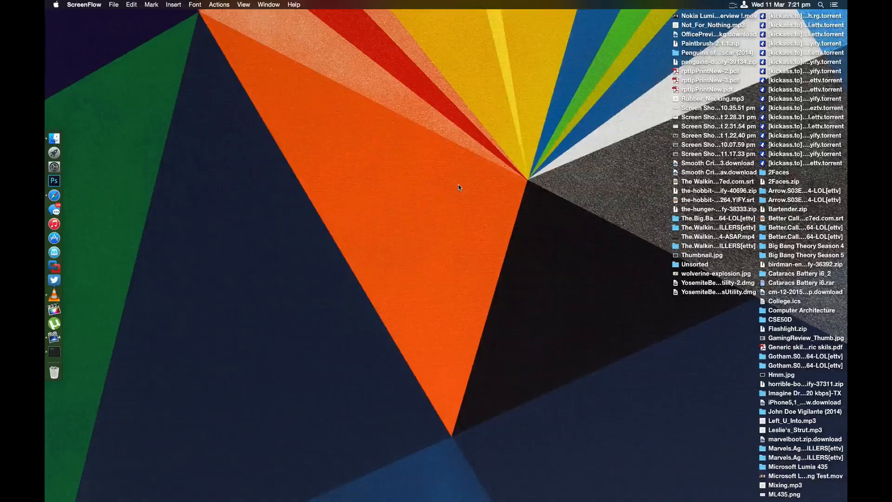
Step: Search 'chr' in Spotlight to launch Chrome on the Mac
type("c")
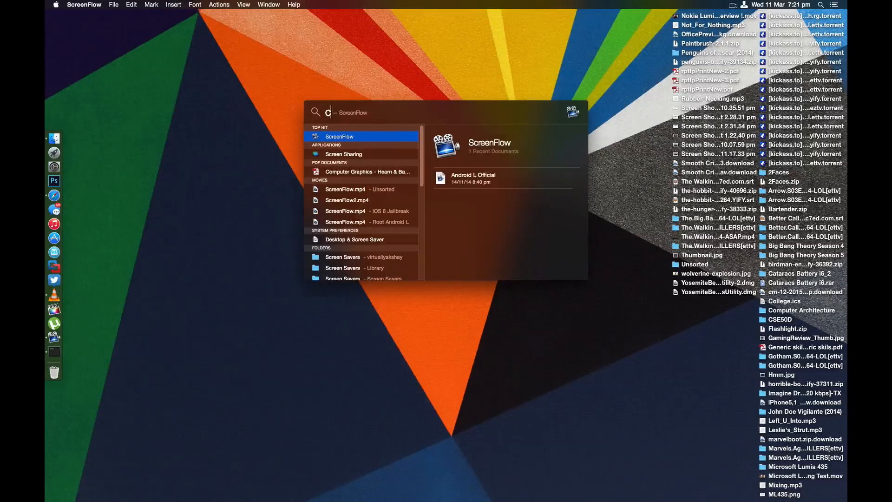
type("hr")
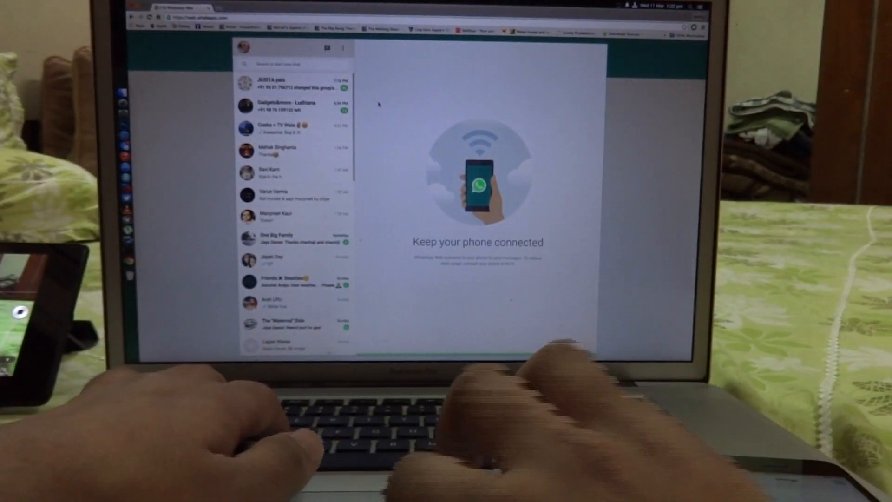
Step: Open the Geeks + TV Wale group from the WhatsApp Web chat list
left_click(290, 124)
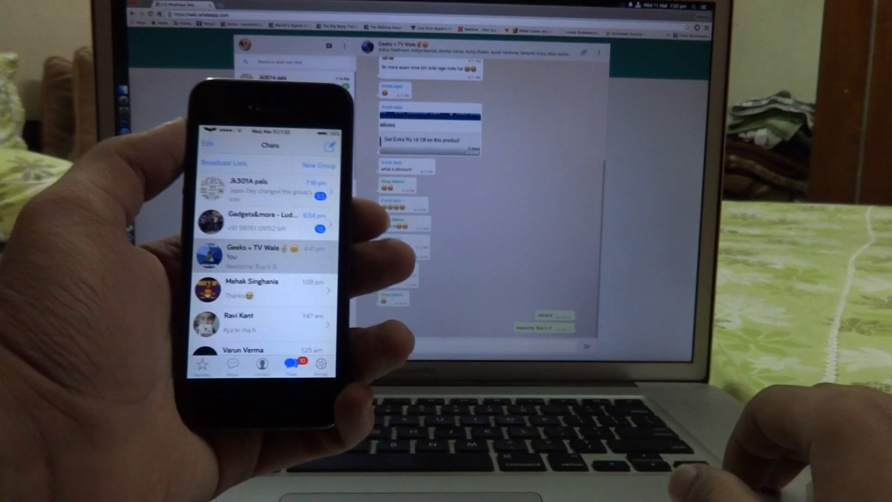
Step: Switch the iPhone's WhatsApp to the Settings tab showing the WhatsApp Web entry
left_click(264, 253)
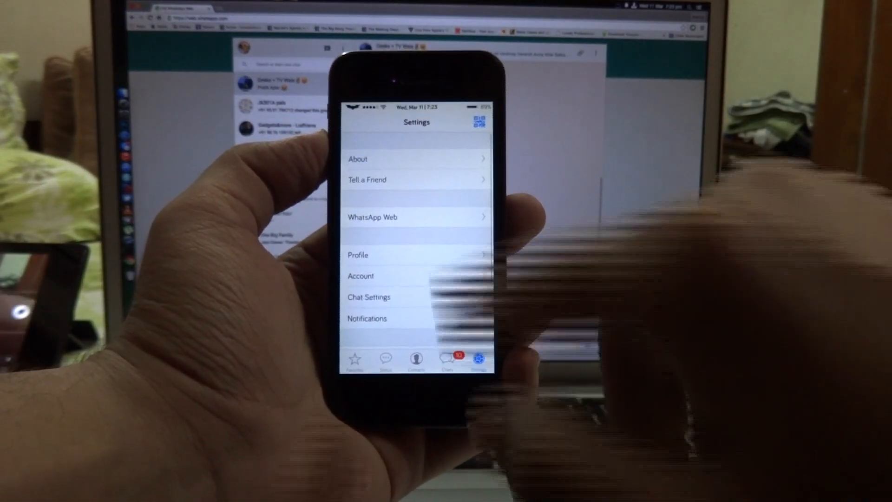
Step: Sign out the active WhatsApp Web session from the iPhone's WhatsApp Web page
left_click(372, 217)
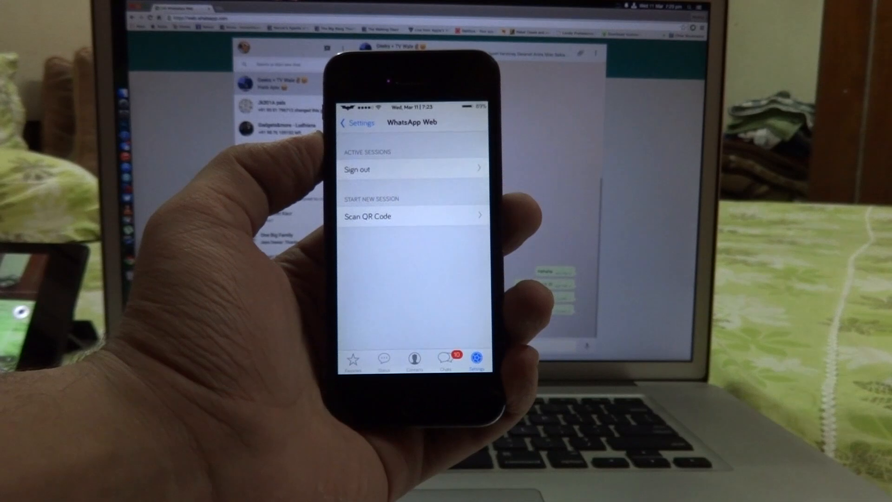
left_click(357, 122)
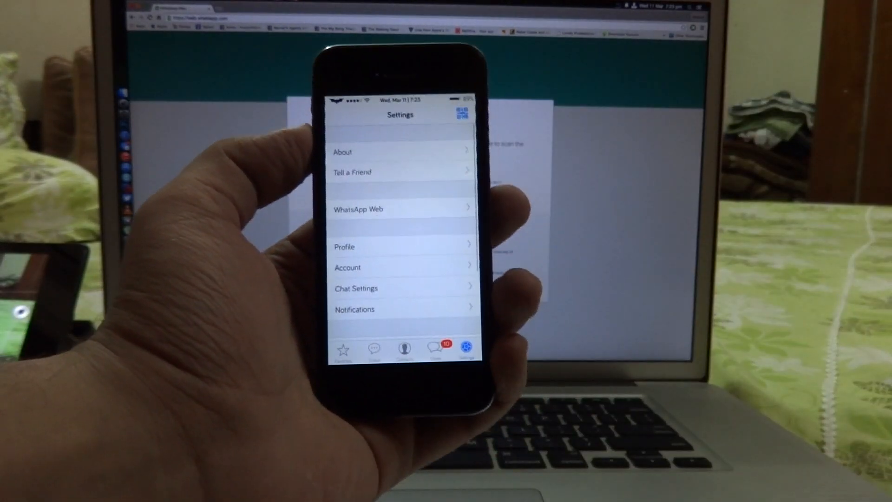